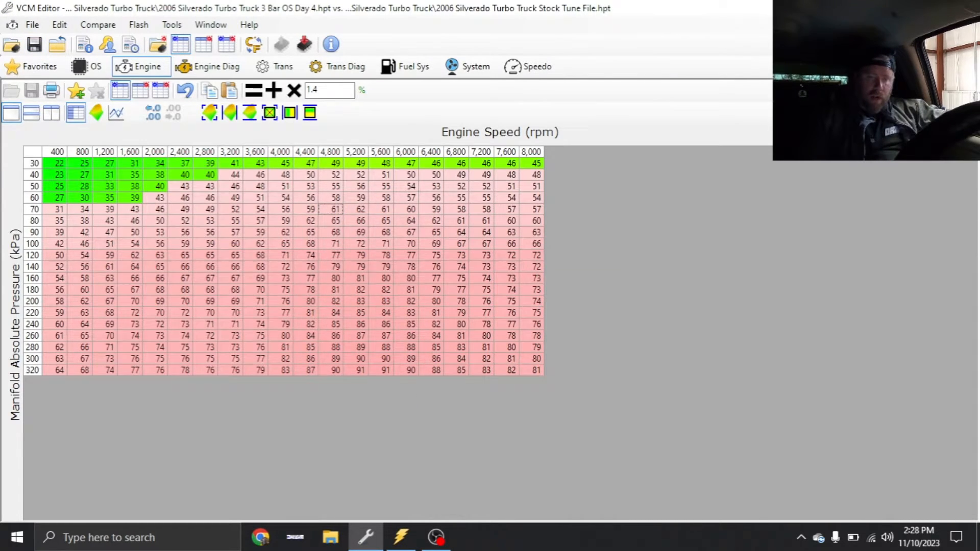
Close the stock-tune compare file and bring up the Spark settings.
click(98, 25)
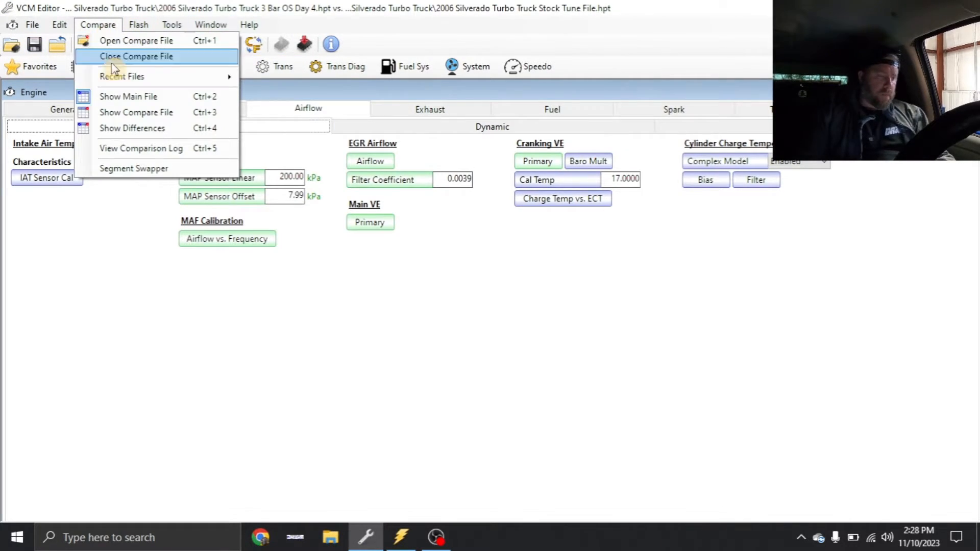
click(136, 56)
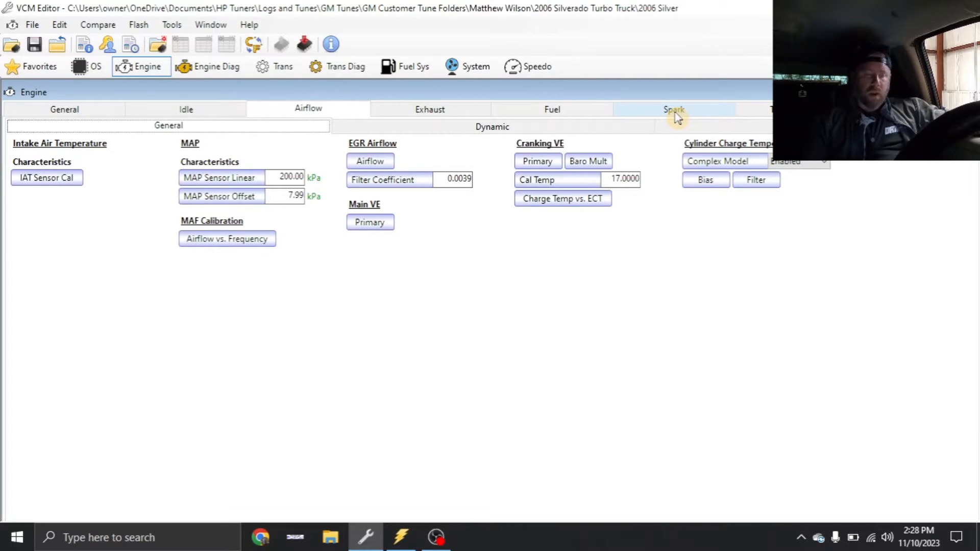
click(673, 109)
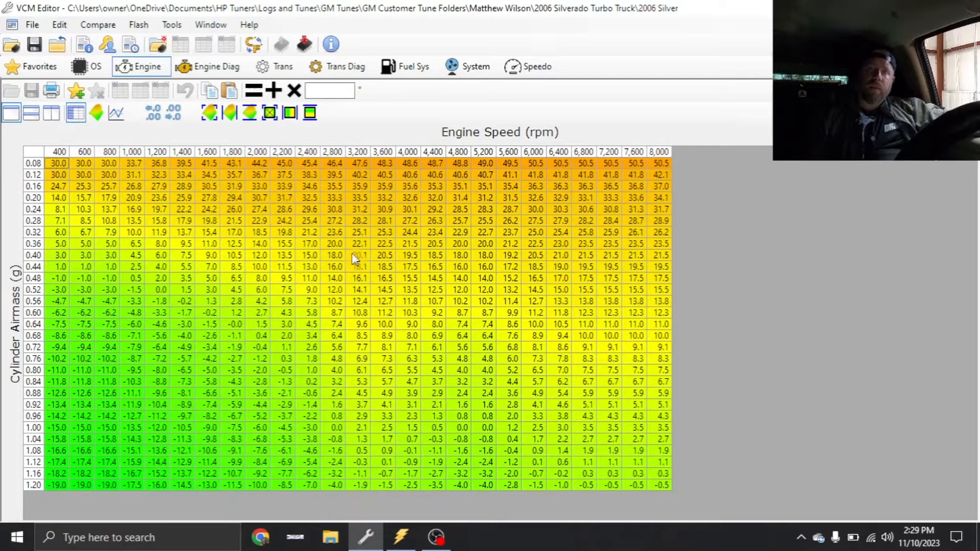
click(674, 108)
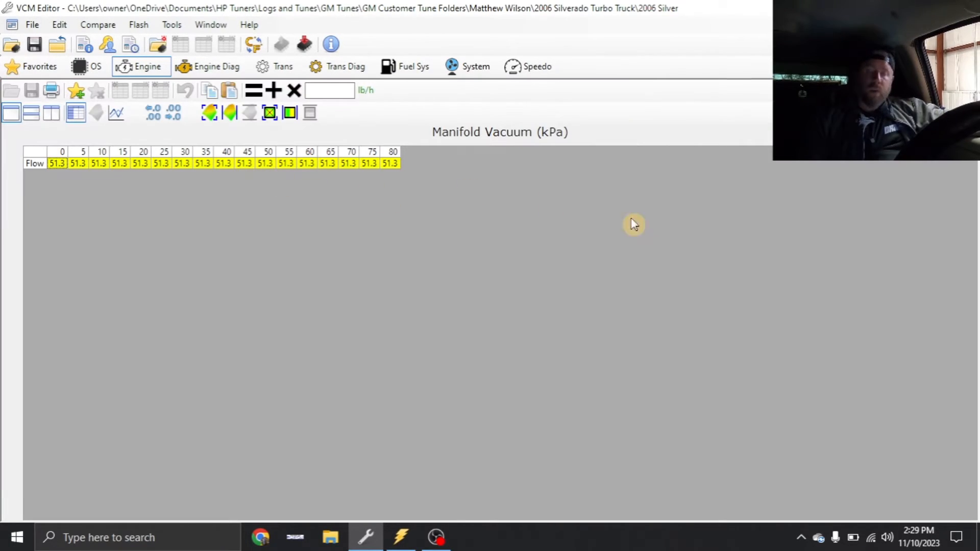
Browse the Fuel and Airflow engine settings, then return to Spark advance.
click(551, 109)
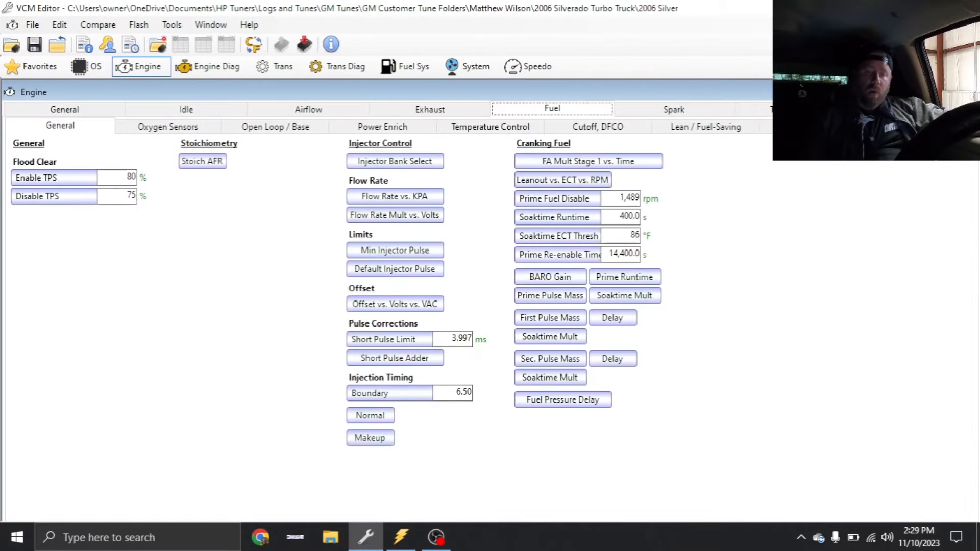
click(307, 109)
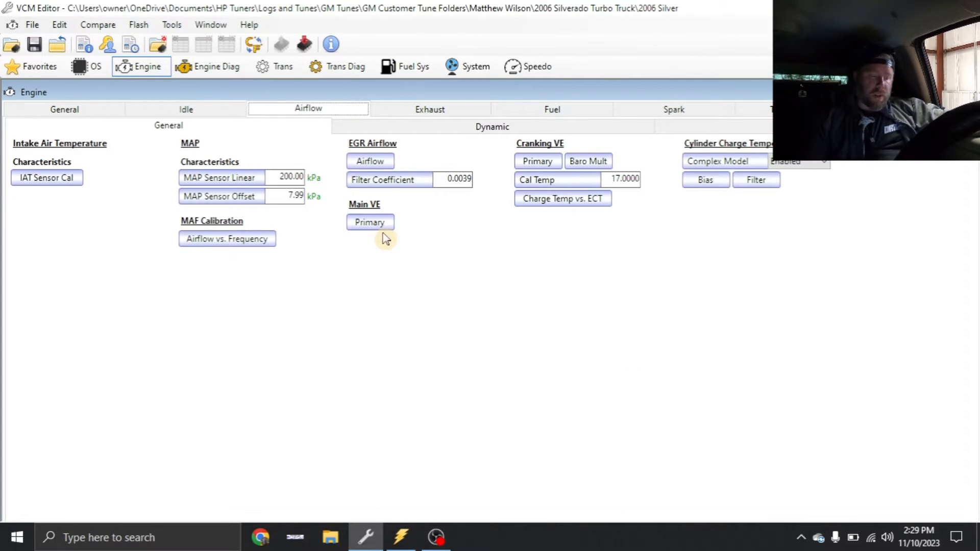
click(369, 222)
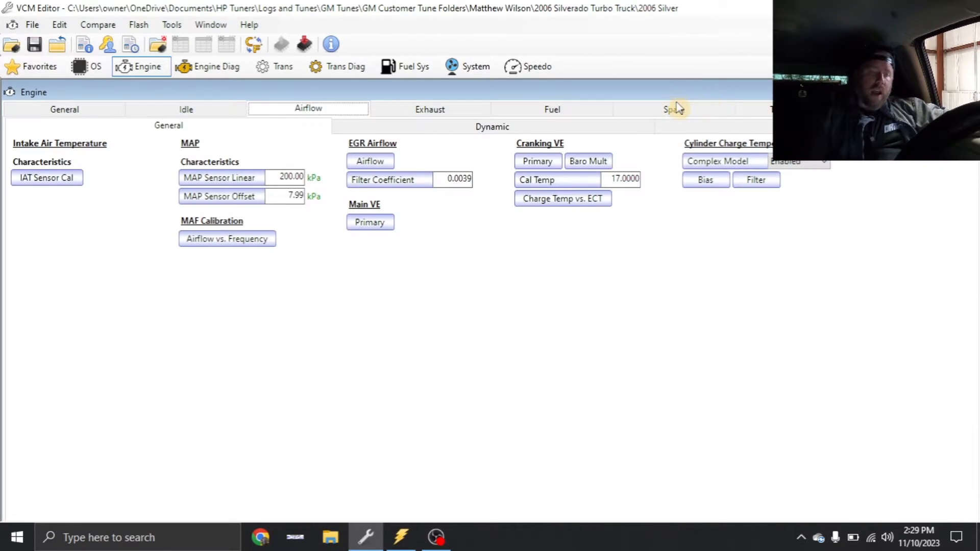
click(675, 108)
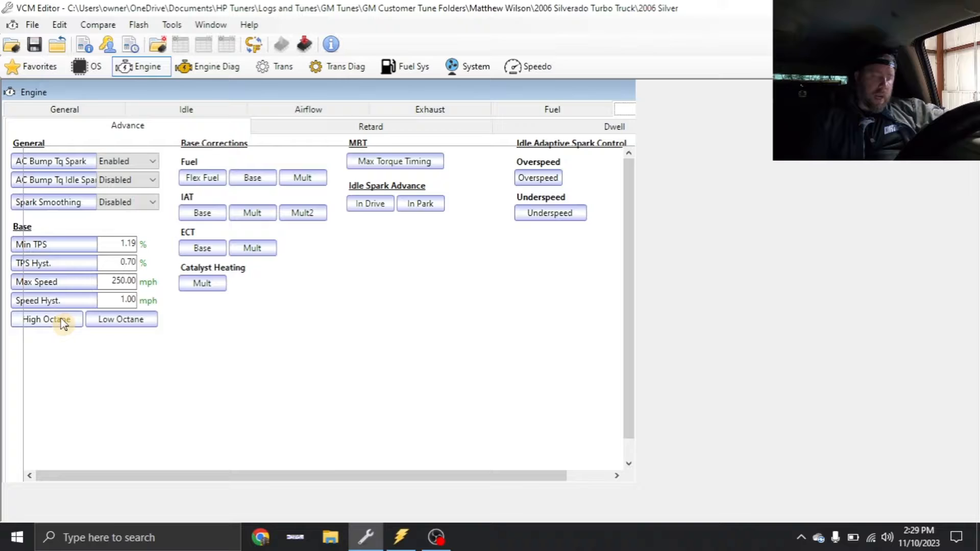
Review the High Octane spark advance table and a torque vs. engine speed table, then open Trans settings.
click(46, 319)
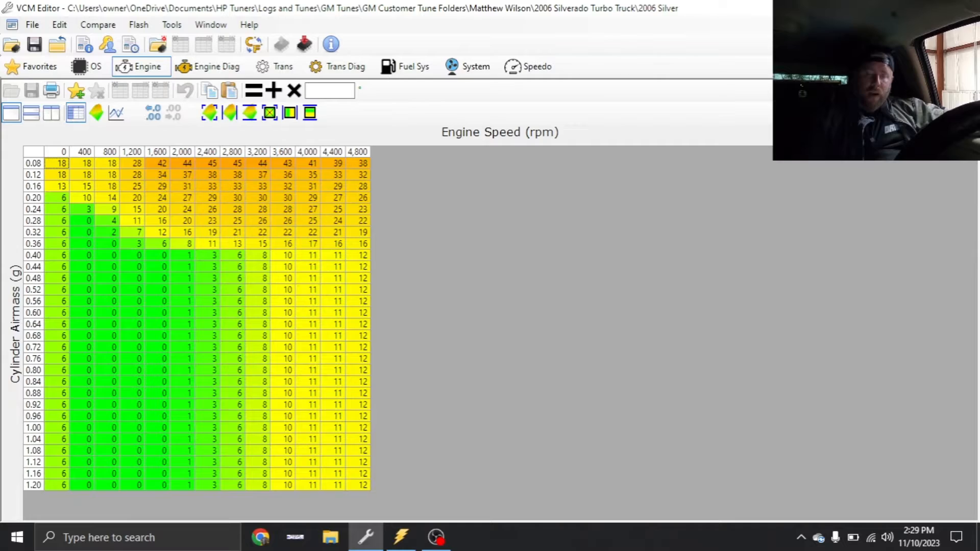
click(140, 67)
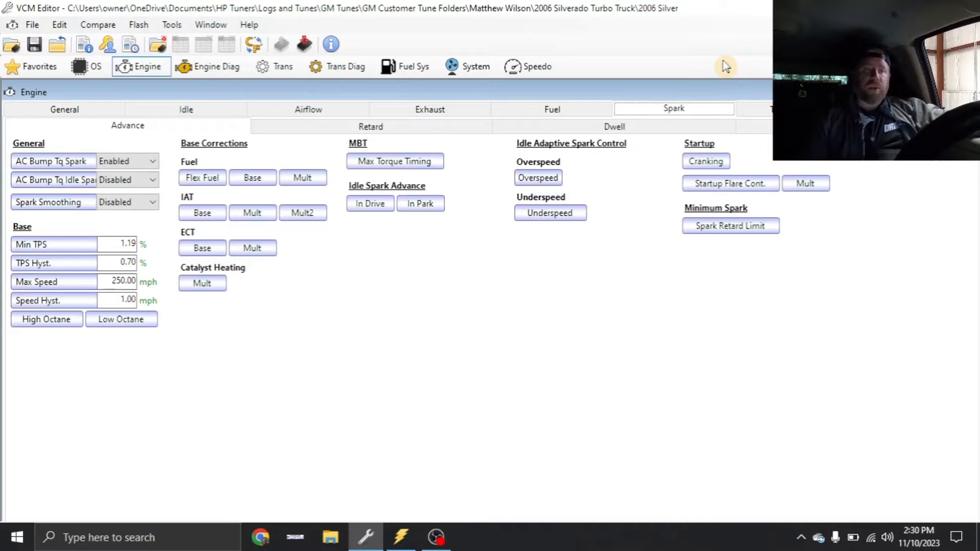
click(551, 108)
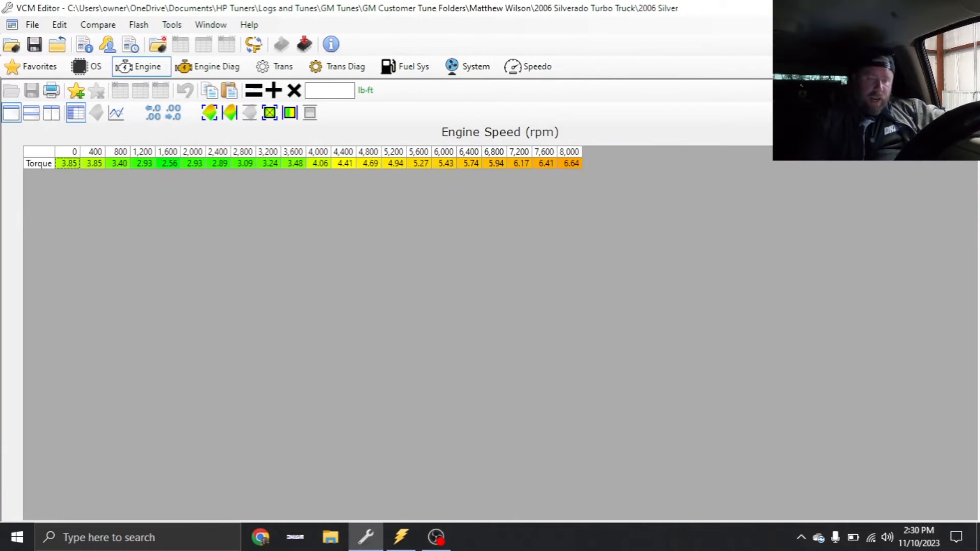
click(275, 66)
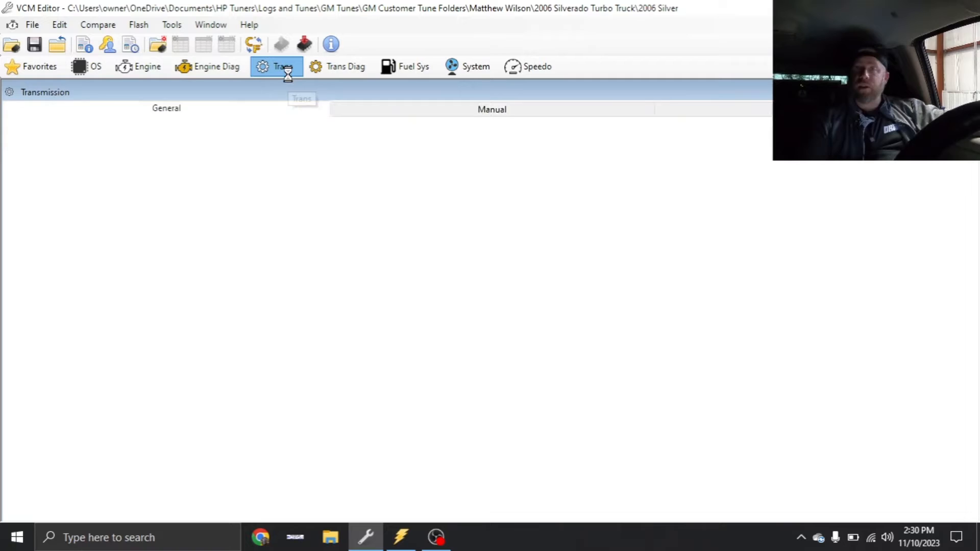
Check the upshift pressure vs. torque table and the 1->2 upshift pressure modifier.
click(276, 66)
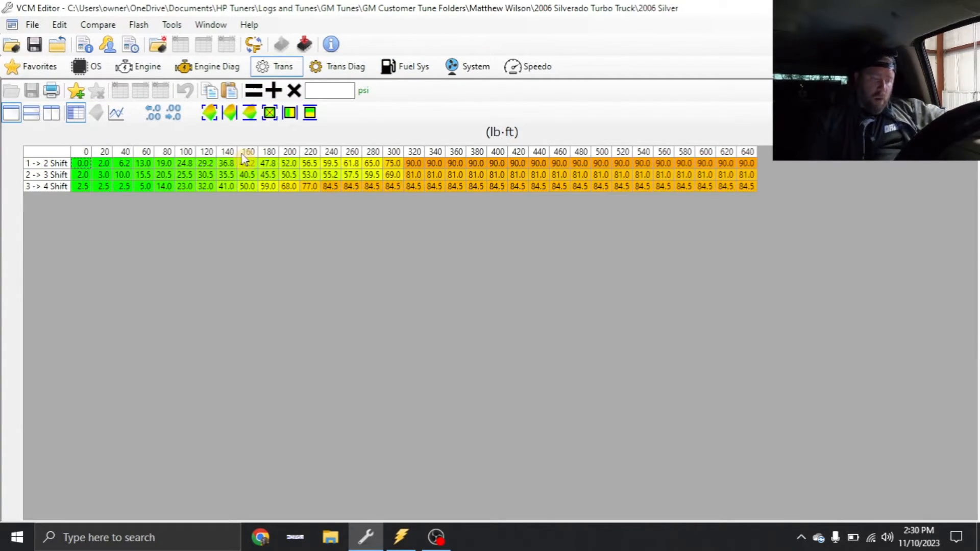
mouse_move(128, 161)
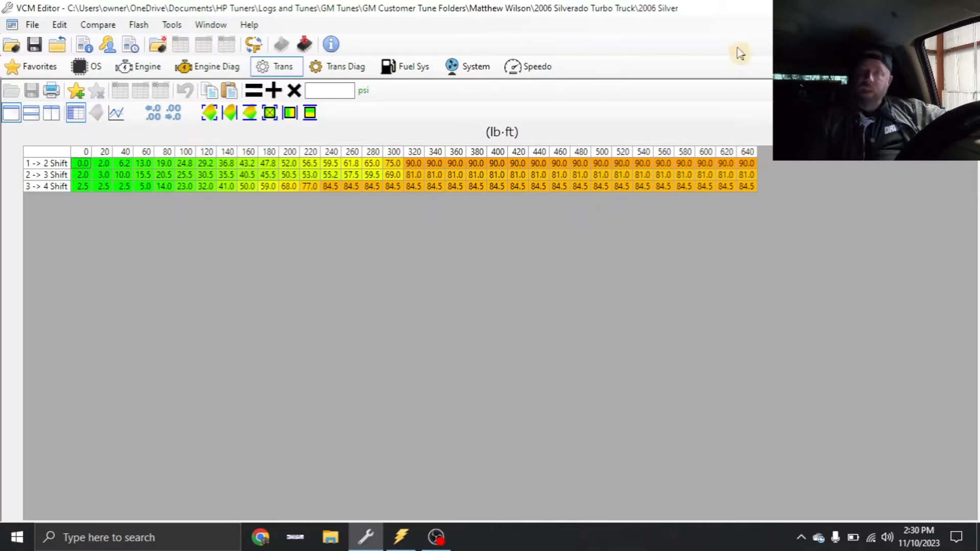
click(550, 108)
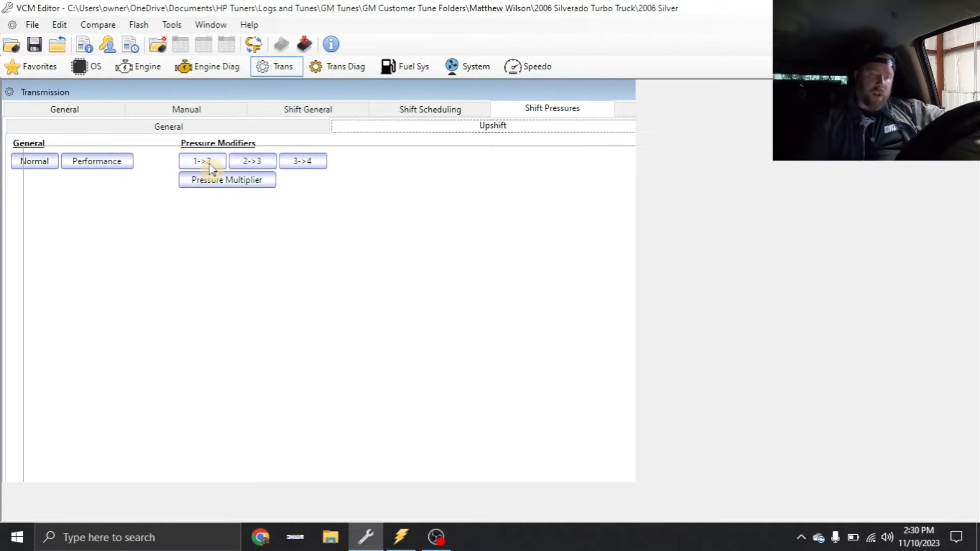
click(202, 161)
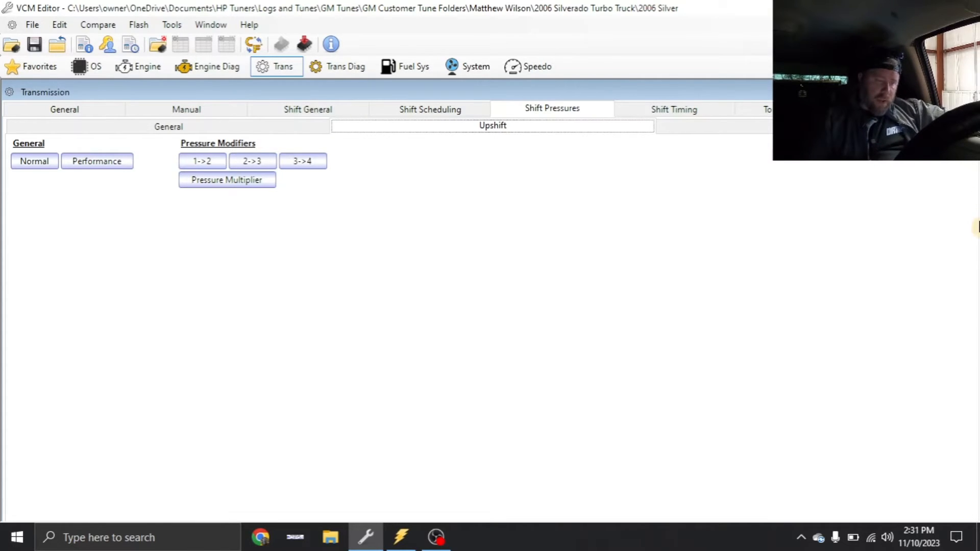
click(401, 537)
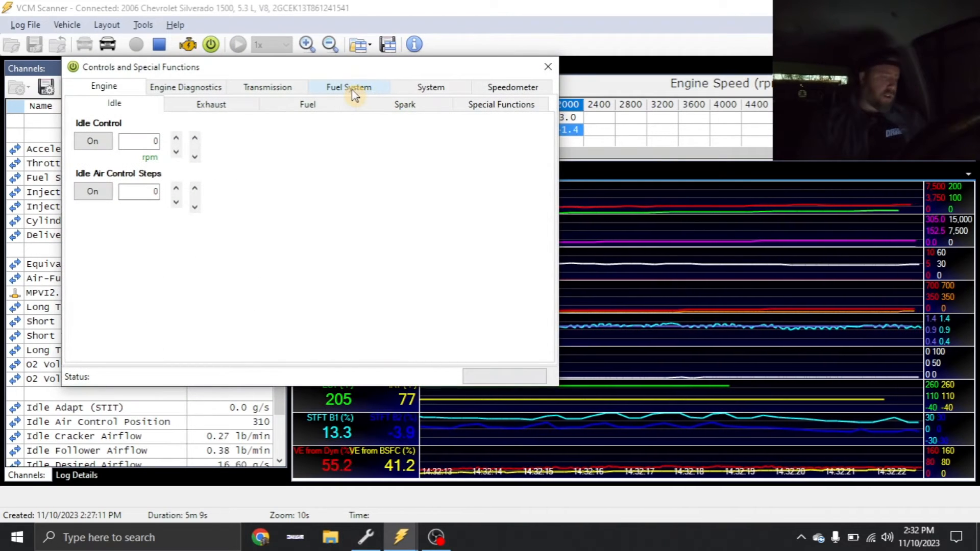
Command the transmission into 2nd gear from the Transmission Gear controls.
click(267, 87)
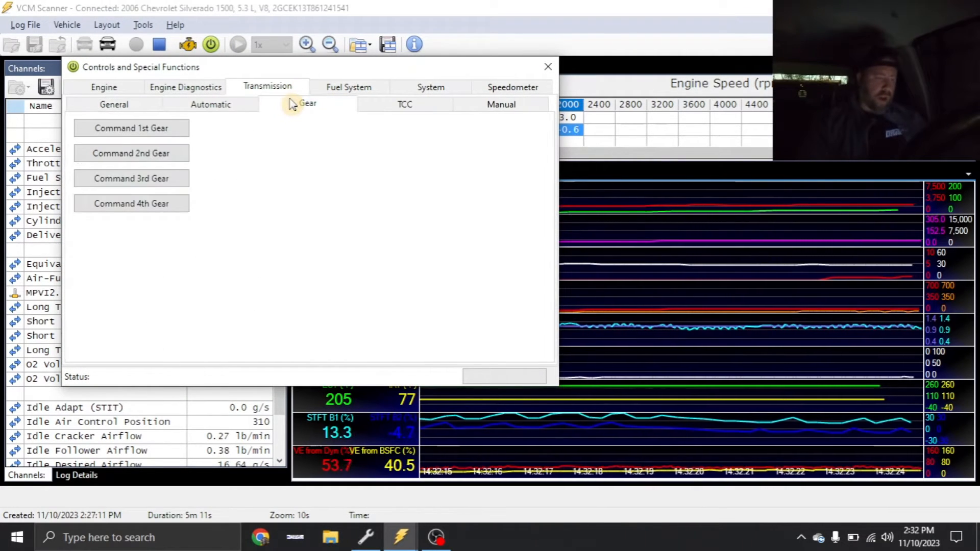
click(131, 153)
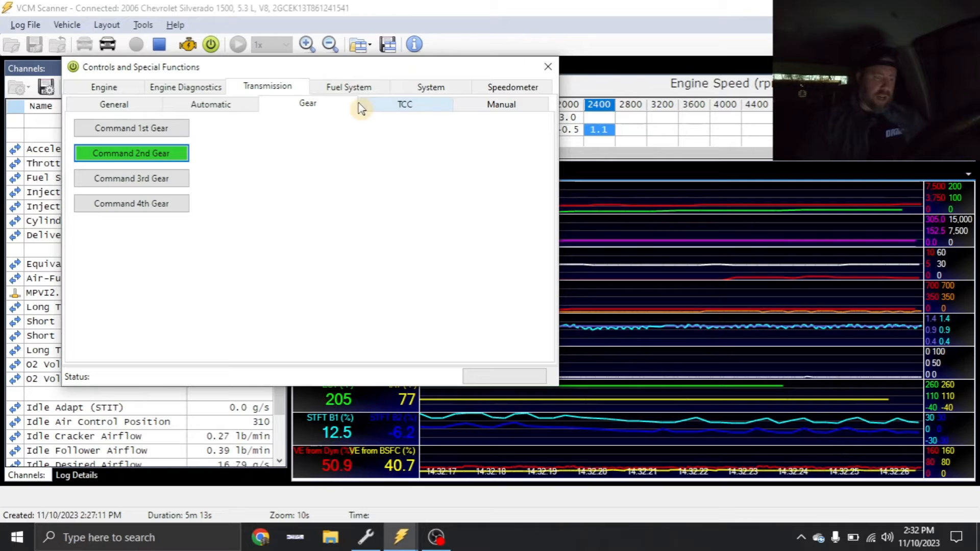
click(547, 67)
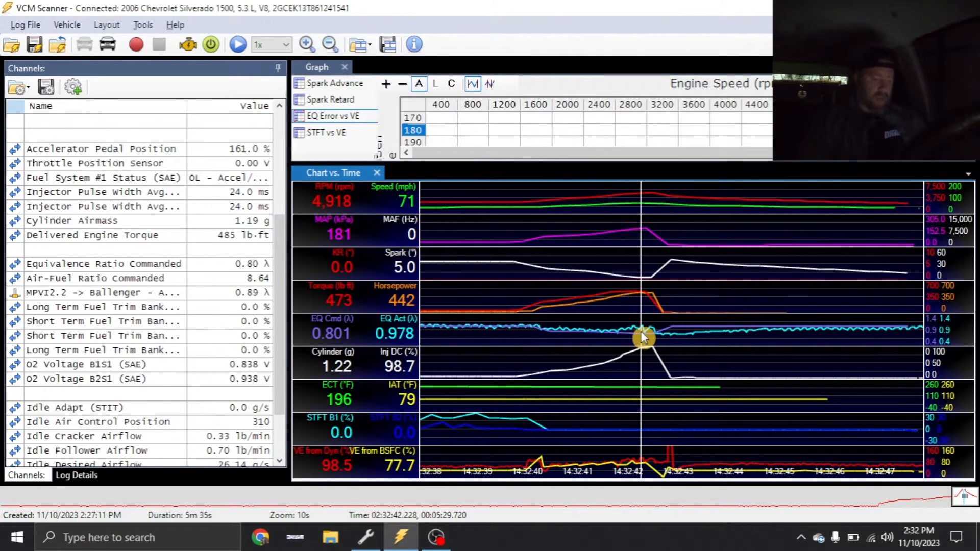
mouse_move(353, 359)
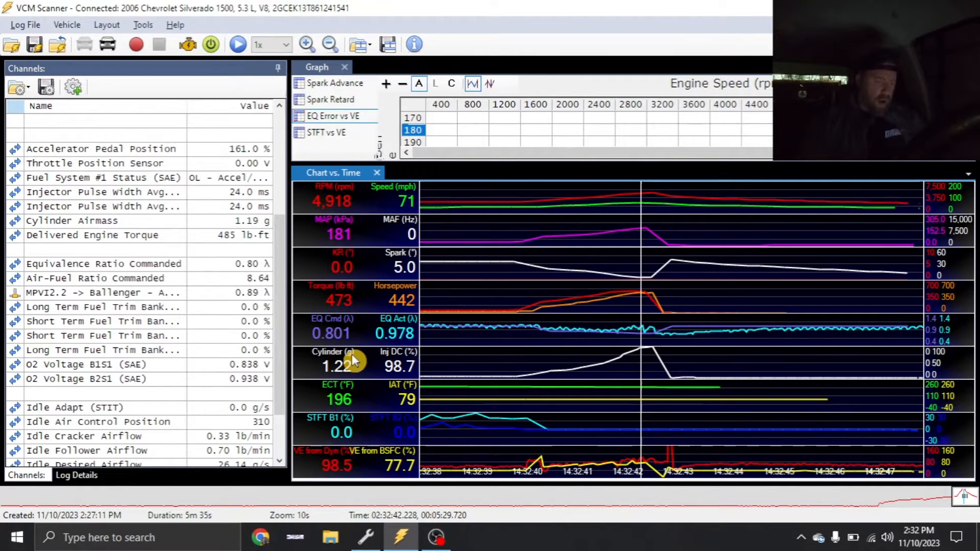
mouse_move(493, 340)
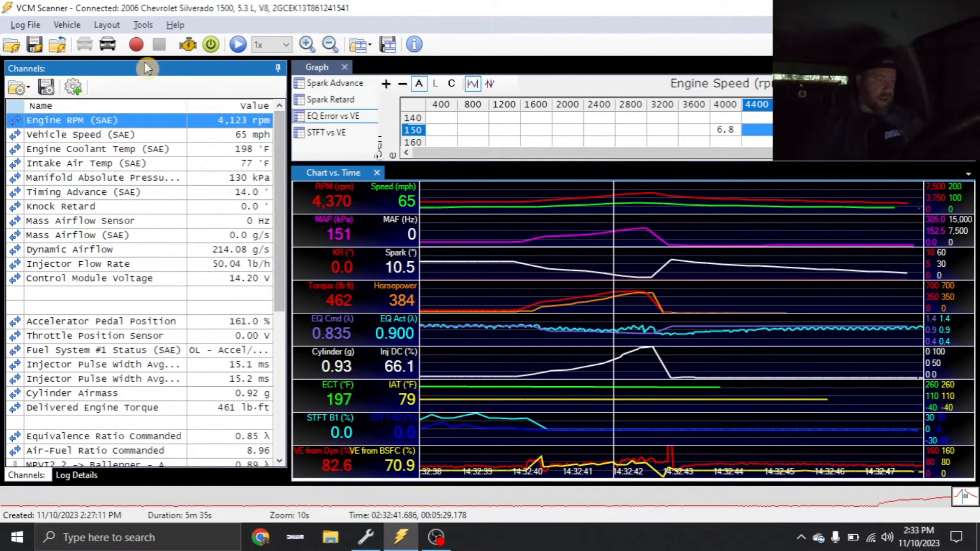
Open the channel picker to add a logging channel.
click(73, 86)
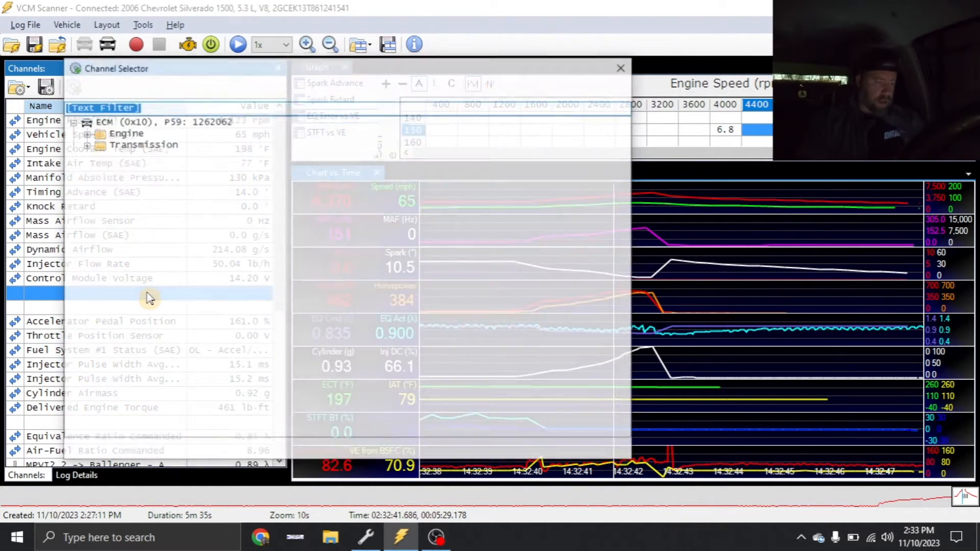
Filter channels by 'alc', add Alcohol Percent (70.7%), and start streaming live data.
text(alc)
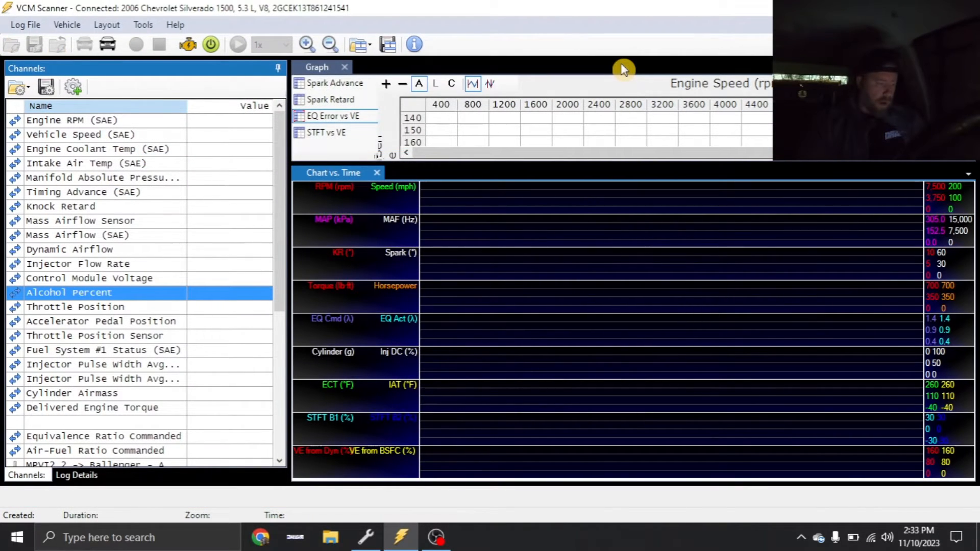
click(158, 45)
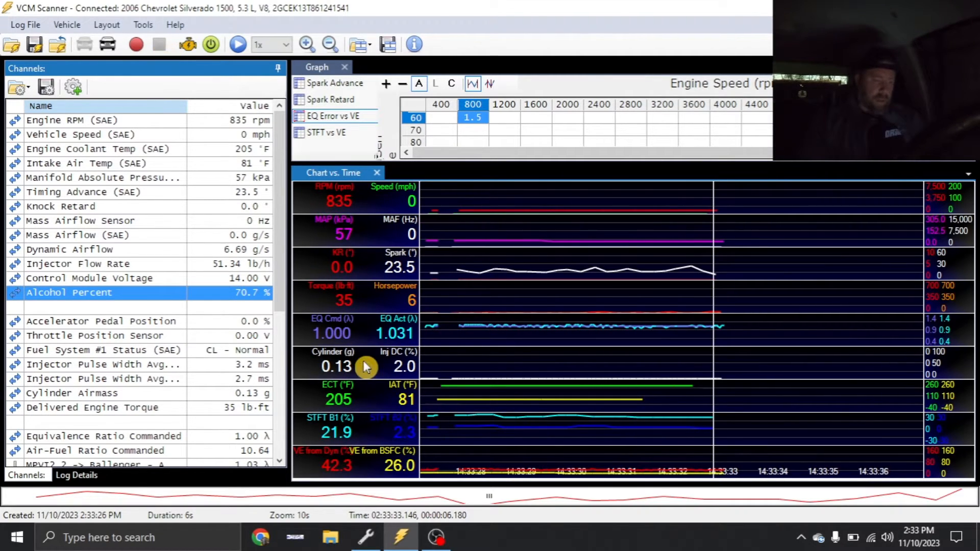
click(367, 536)
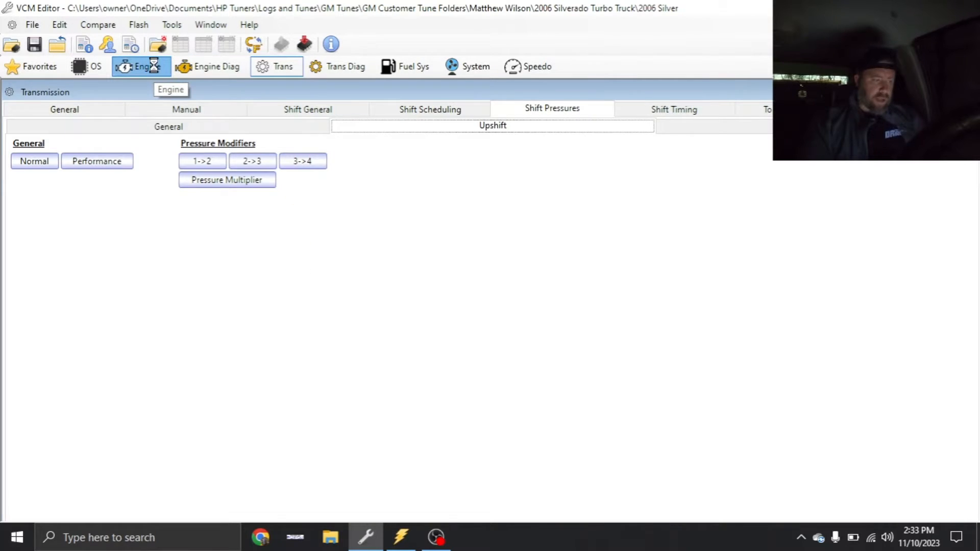
Review the Engine MAP vs. engine speed table, then return to the scanner log.
click(140, 66)
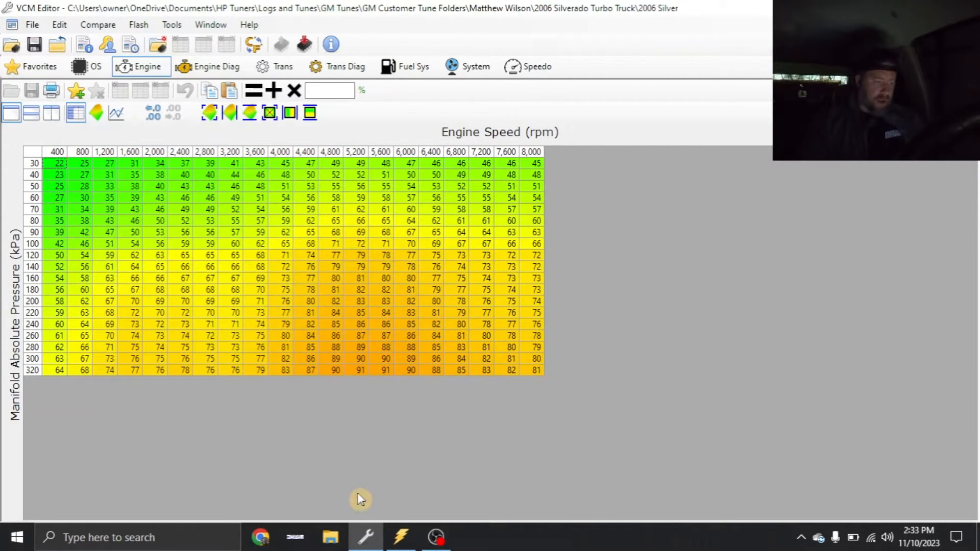
click(400, 536)
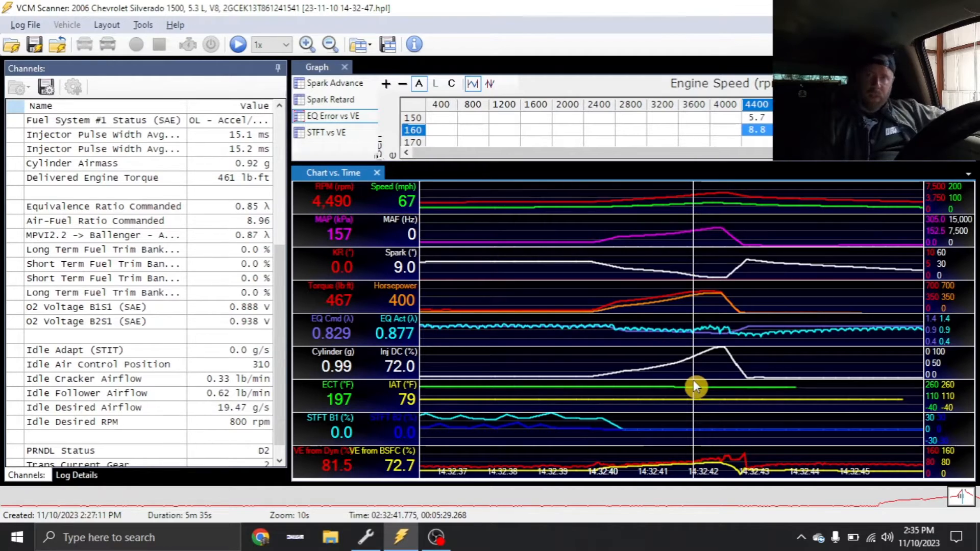
mouse_move(654, 372)
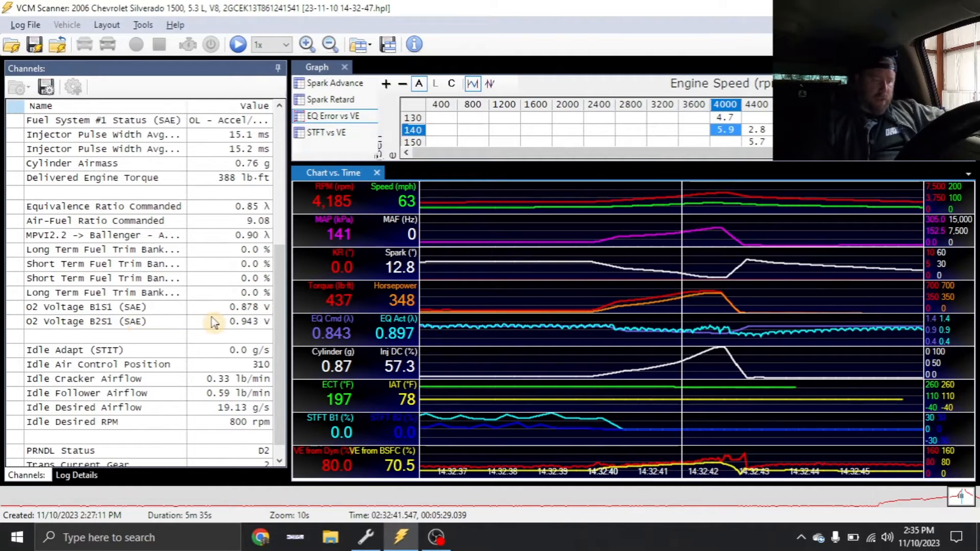
mouse_move(256, 318)
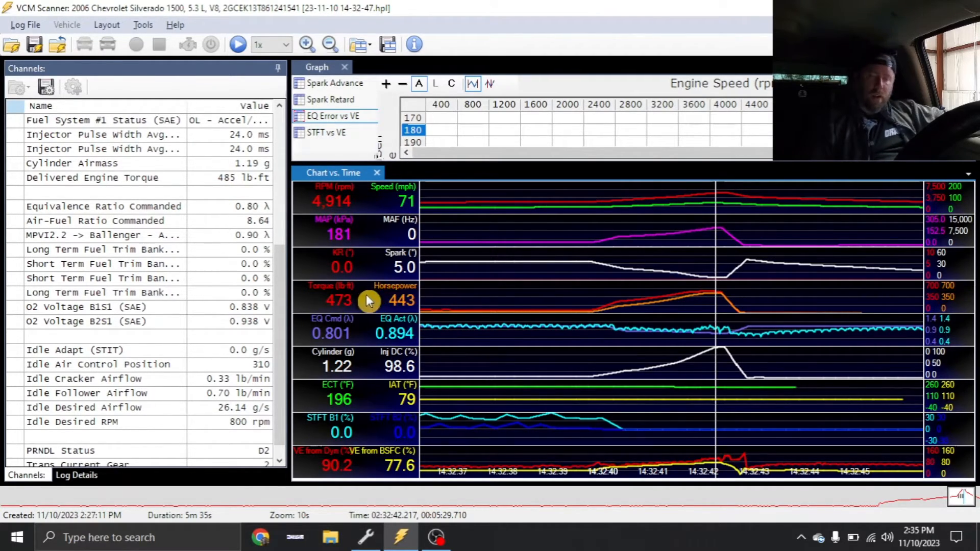
mouse_move(358, 303)
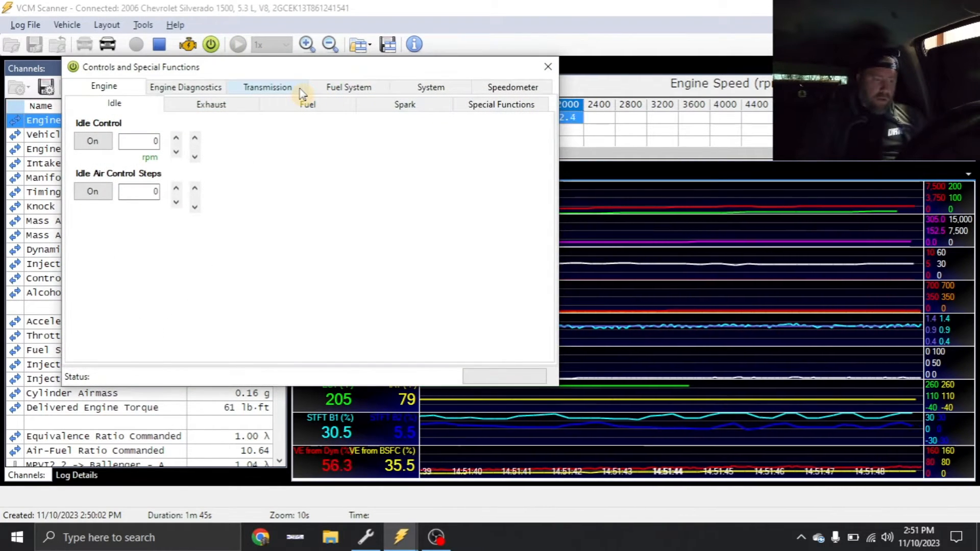
Lock the torque converter clutch from the Transmission > TCC controls.
click(267, 86)
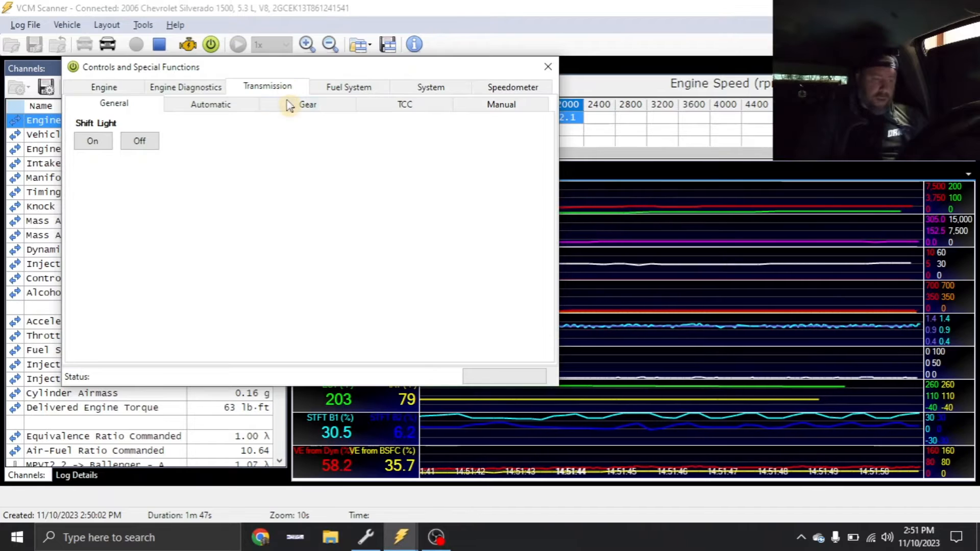
click(403, 104)
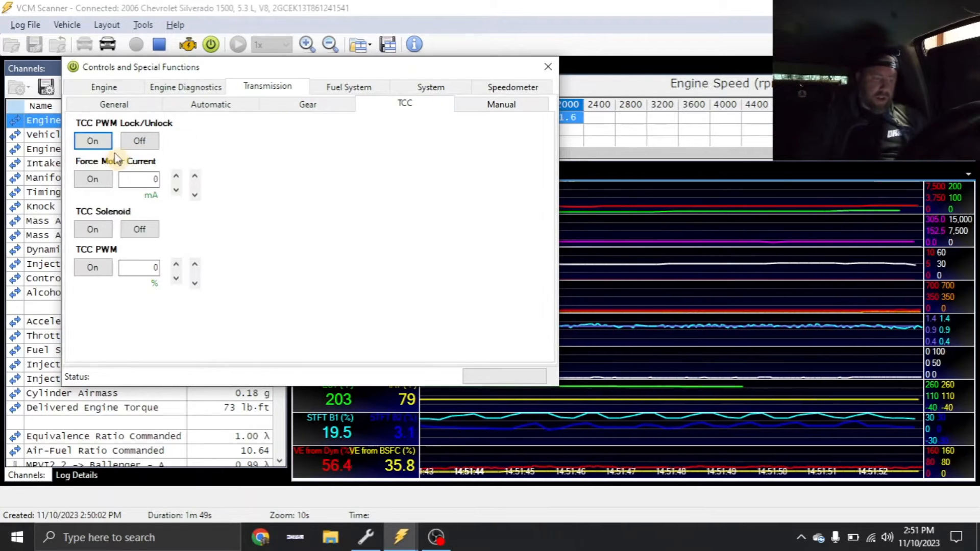
click(547, 66)
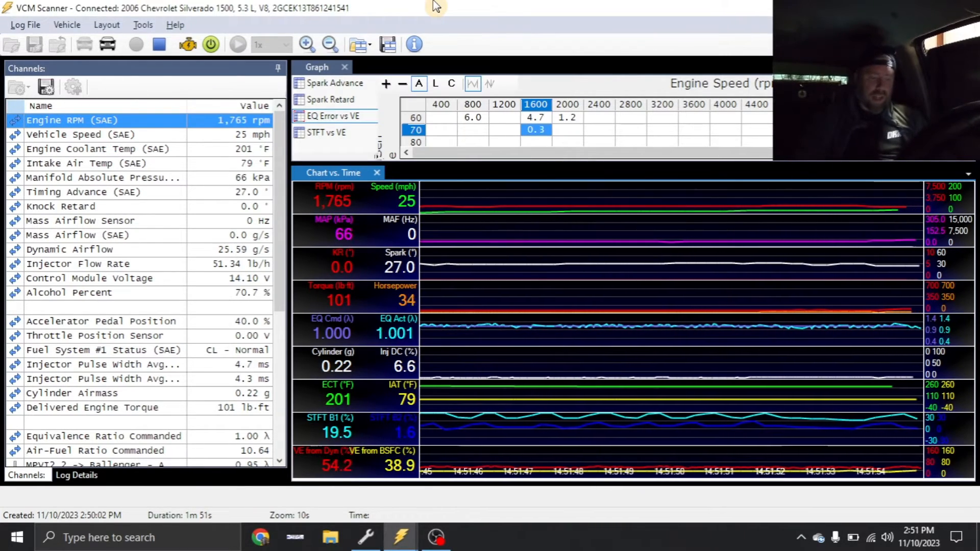